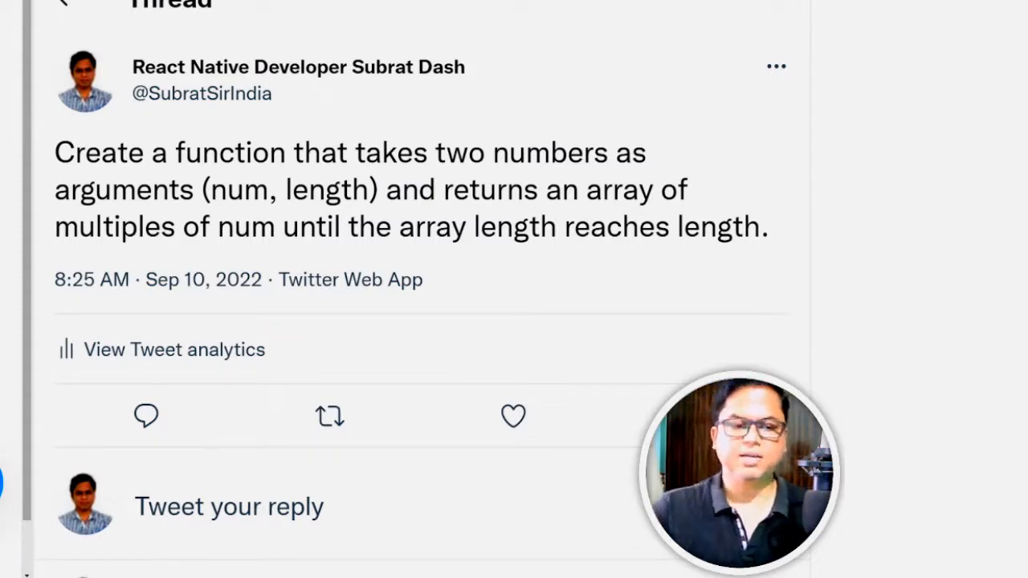
{"action": "mouse_move", "coordinate": [940, 106]}
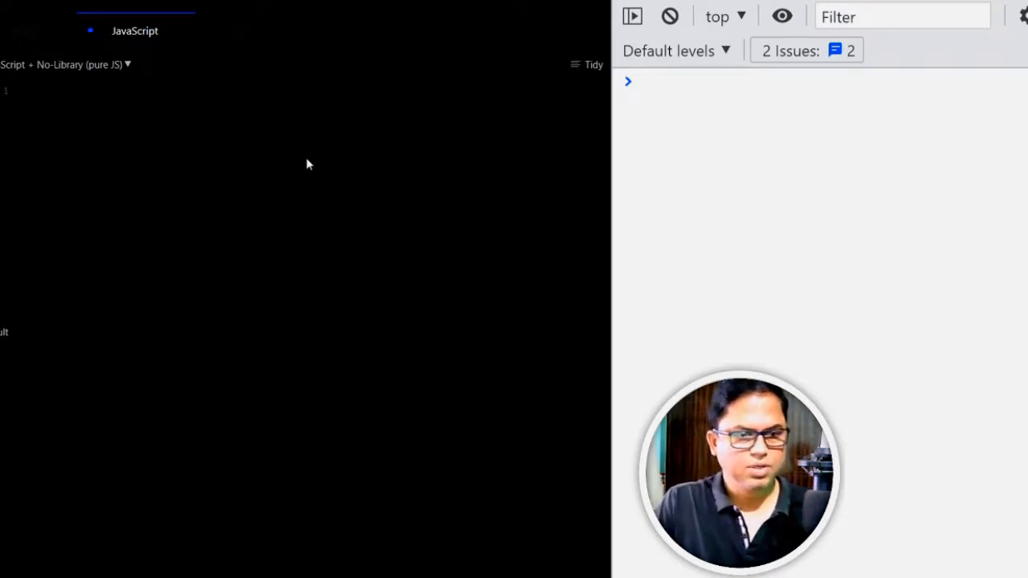
- Type the arrayOfMultiples(num, length) skeleton with empty braces in the JavaScript panel
{"action": "type", "text": "ar"}
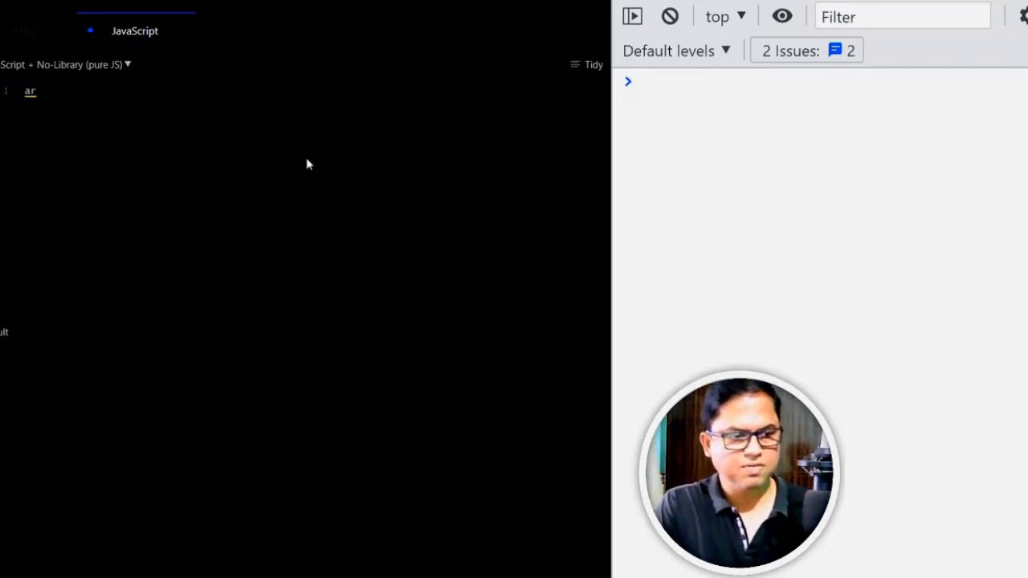
{"action": "type", "text": "rayo"}
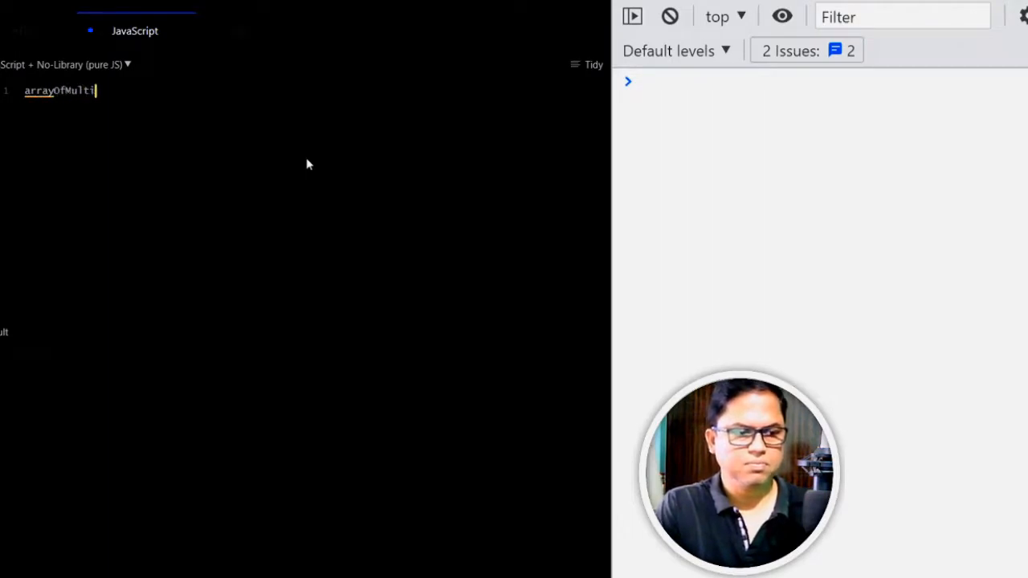
{"action": "type", "text": "ples()"}
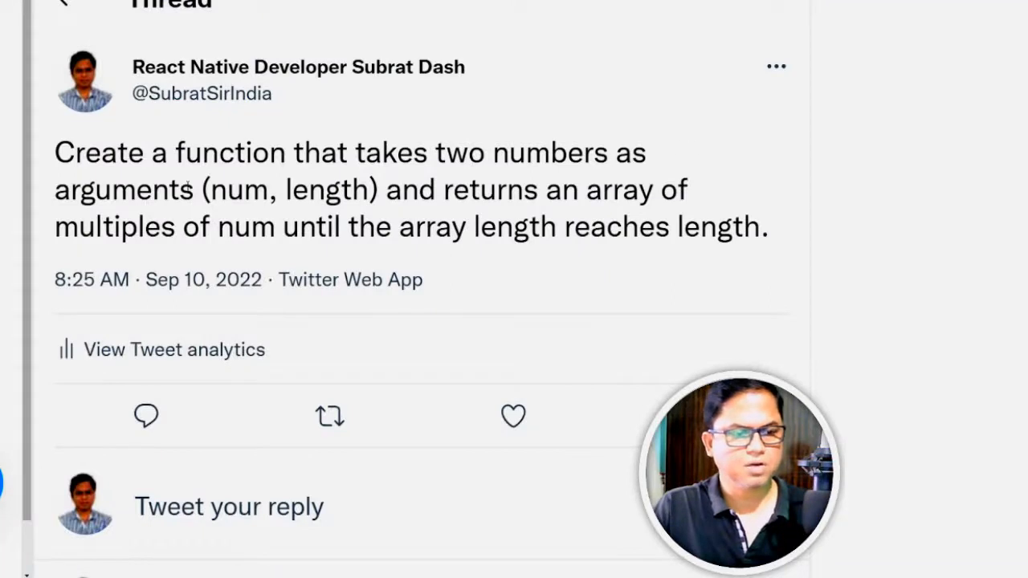
{"action": "left_click_drag", "start_coordinate": [211, 190], "coordinate": [327, 189]}
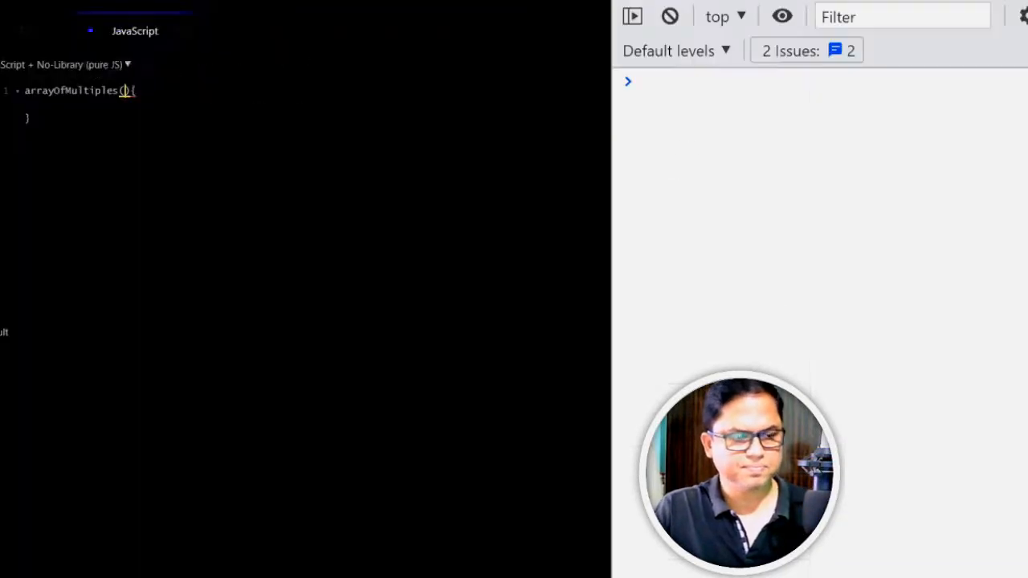
{"action": "type", "text": "num, length"}
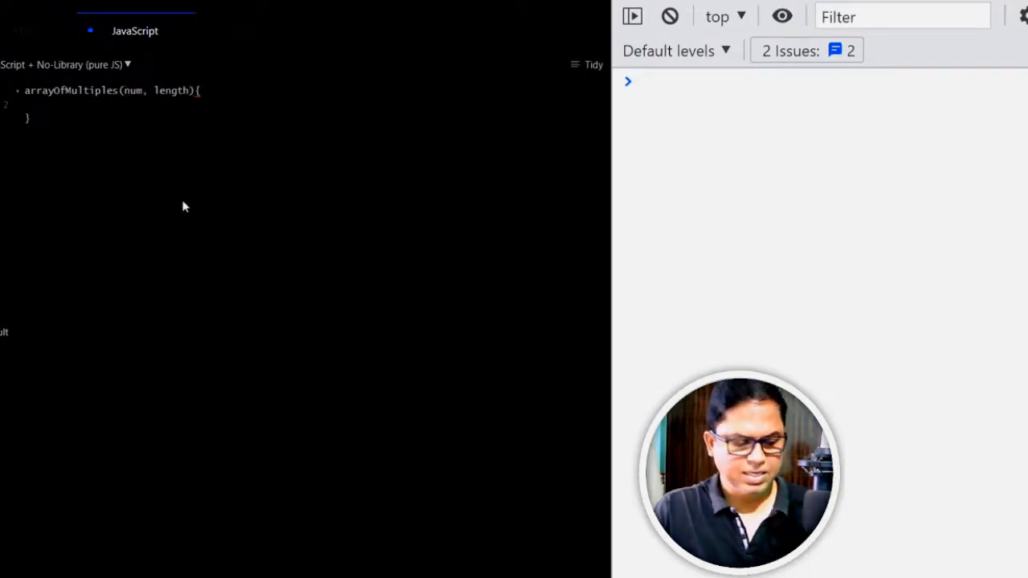
- Fill the body with let result = [], a // calculation comment, and return result;
{"action": "type", "text": "RETURN"}
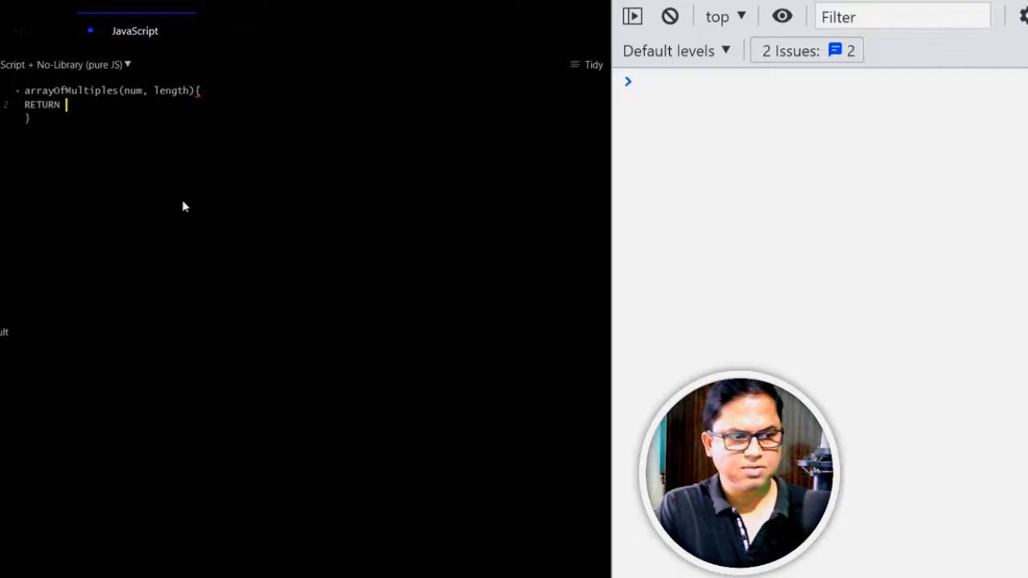
{"action": "key", "text": "Backspace"}
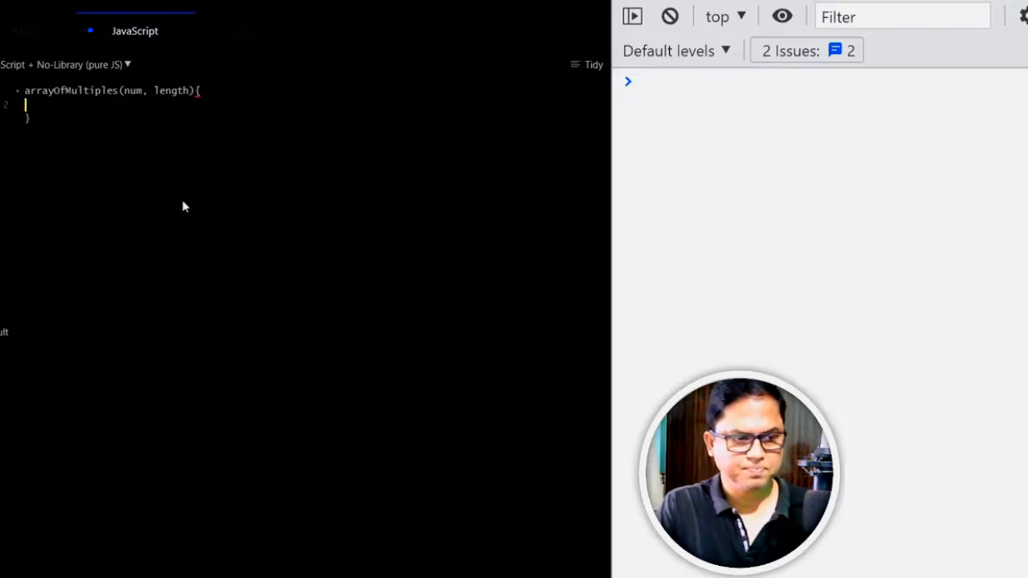
{"action": "type", "text": "return re"}
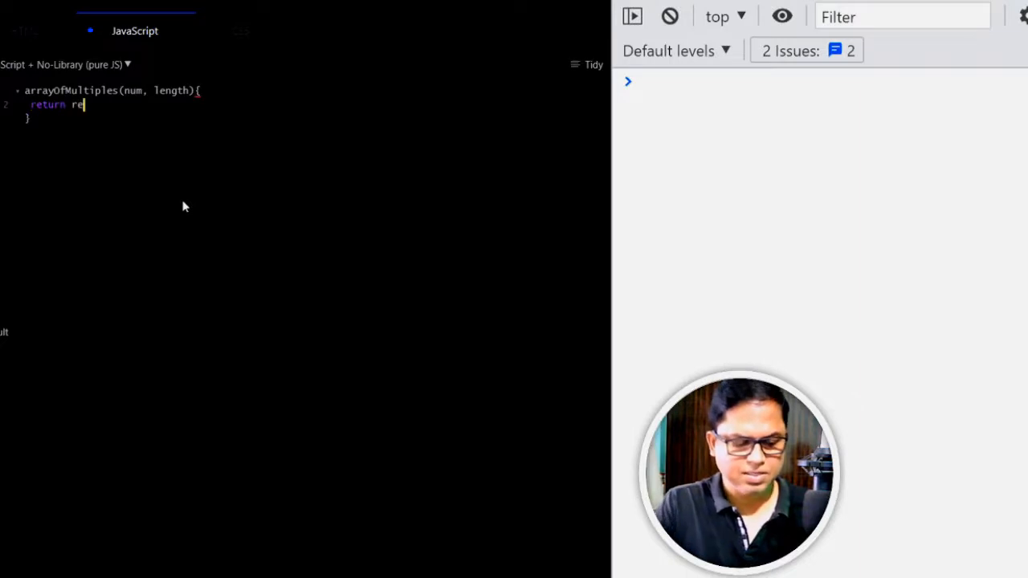
{"action": "type", "text": "sult;"}
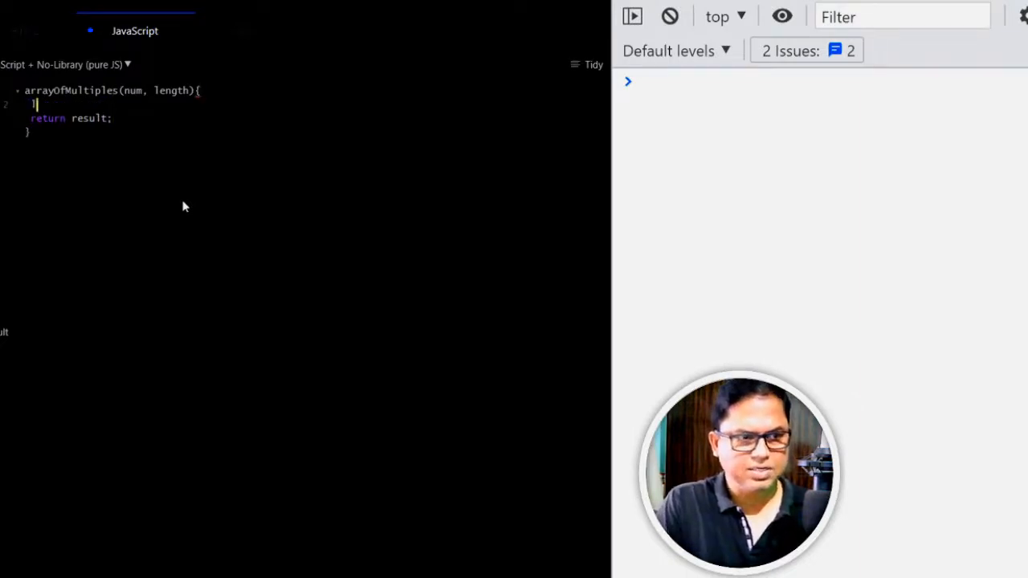
{"action": "type", "text": "let result = [];"}
{"action": "type", "text": "// calculation"}
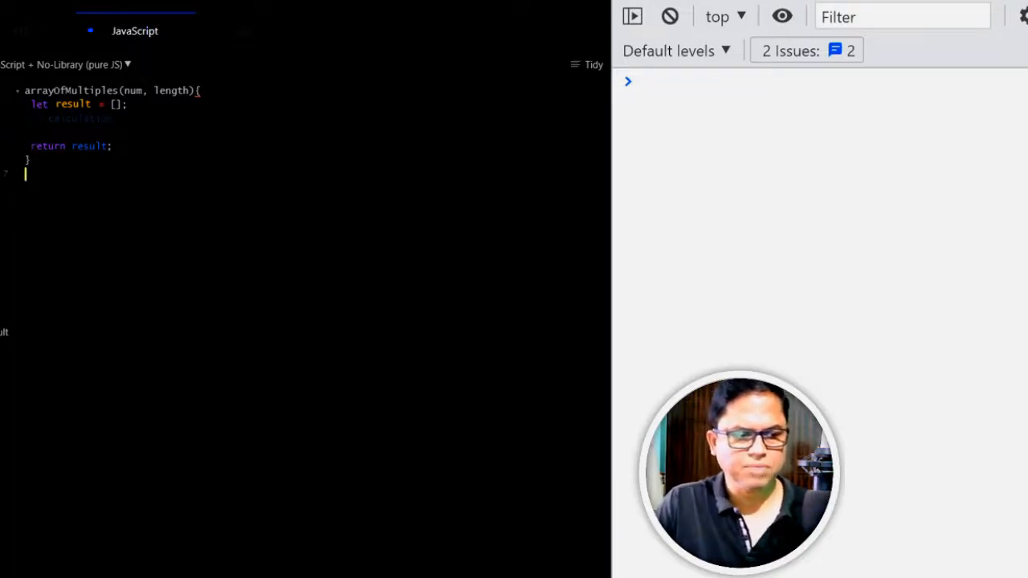
- Add console.log(arrayOfMultiples(5,7)) below the function
{"action": "type", "text": "a"}
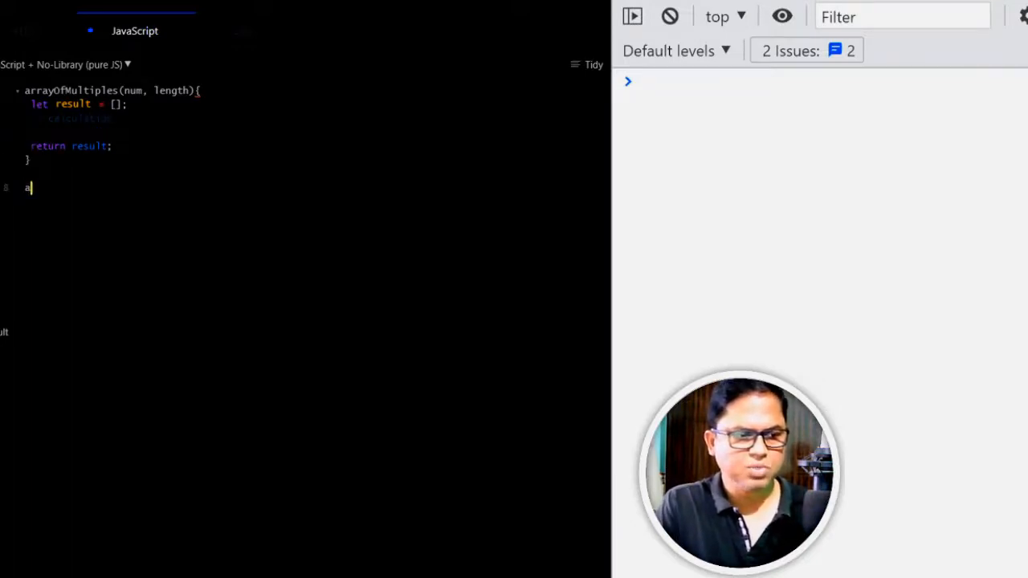
{"action": "type", "text": "rrayOfMu"}
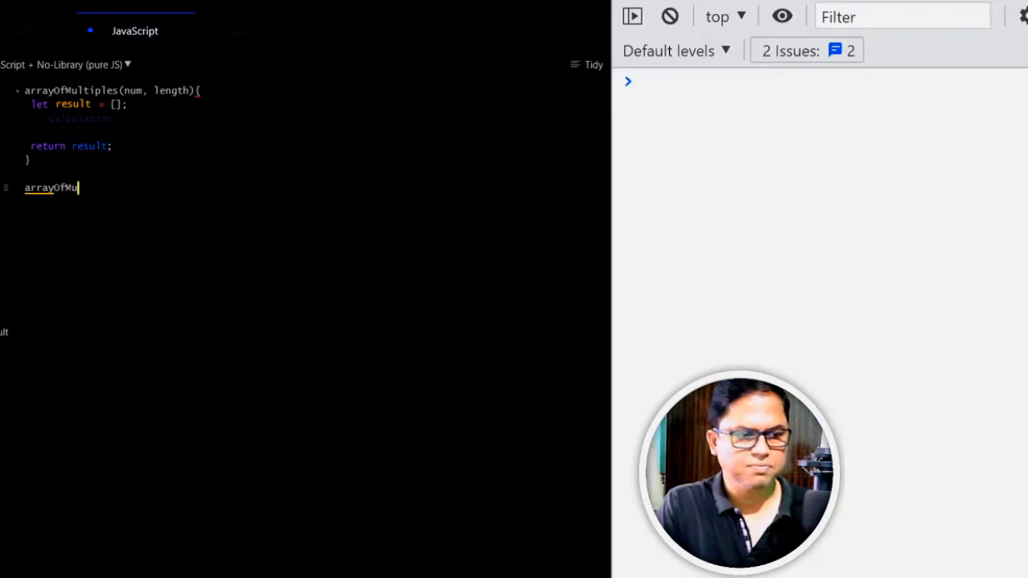
{"action": "type", "text": "ltiples"}
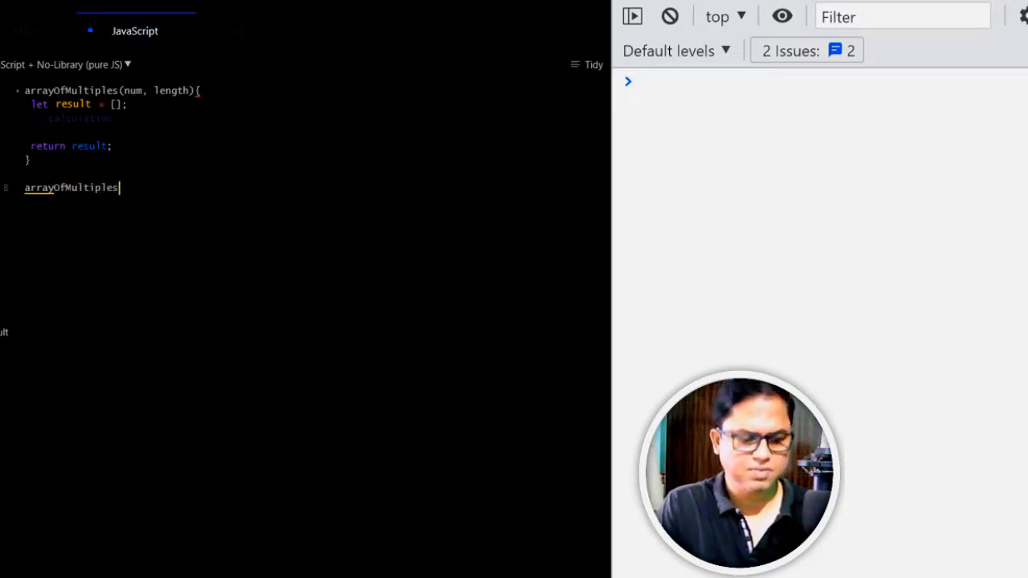
{"action": "type", "text": "()"}
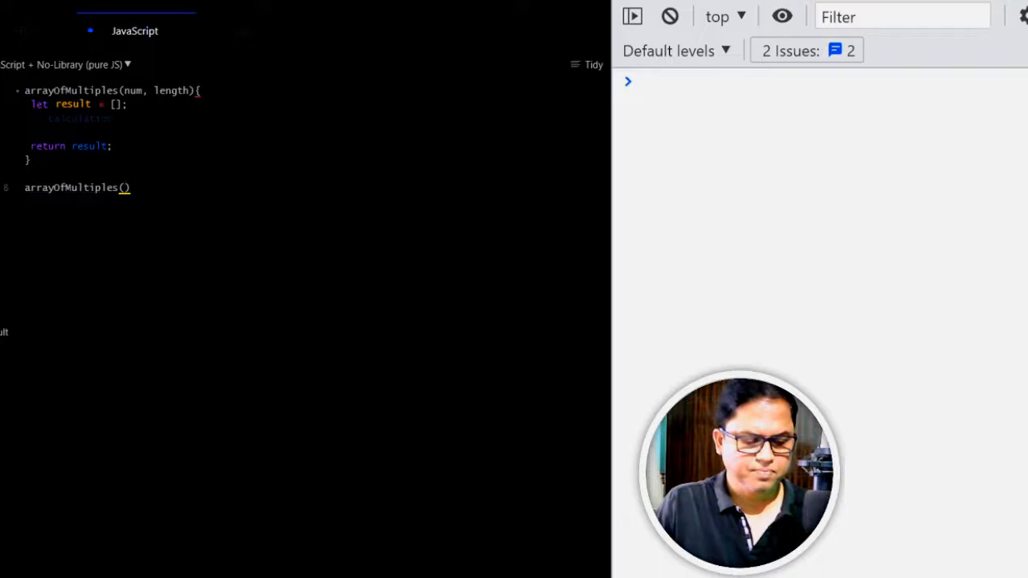
{"action": "type", "text": "5,7"}
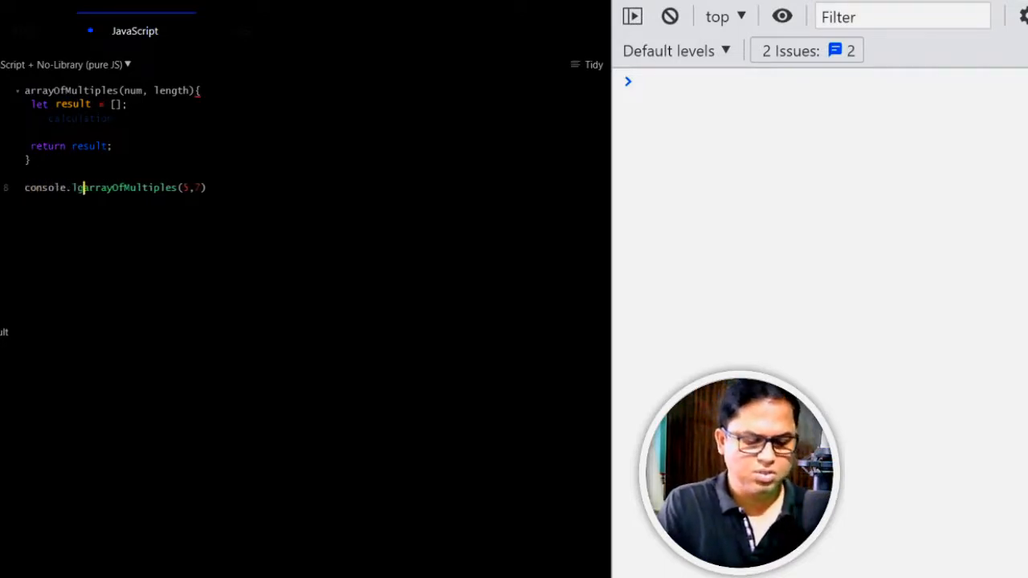
{"action": "type", "text": "("}
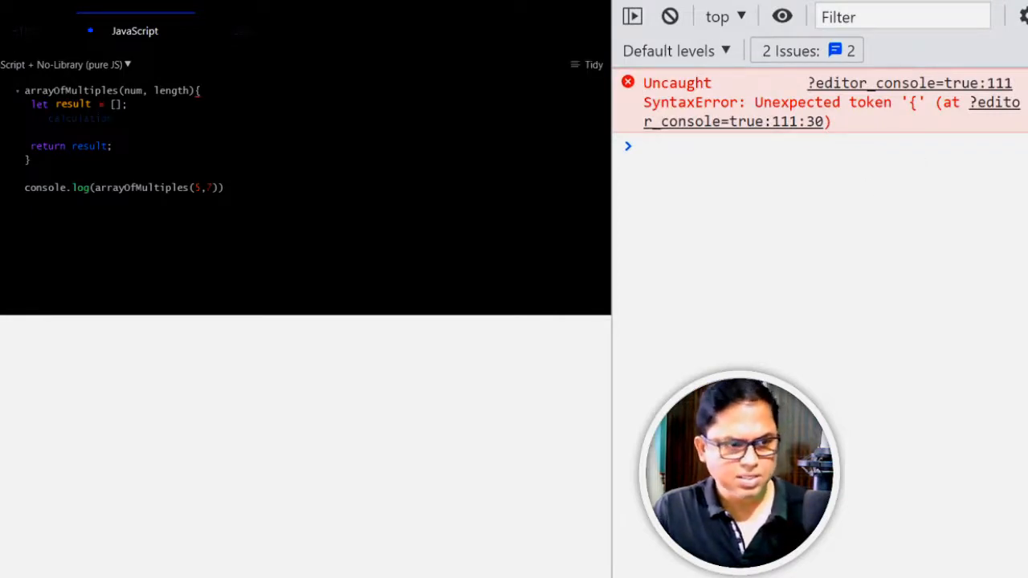
- Insert the function keyword before arrayOfMultiples to fix the Unexpected token '{' error
{"action": "type", "text": "function"}
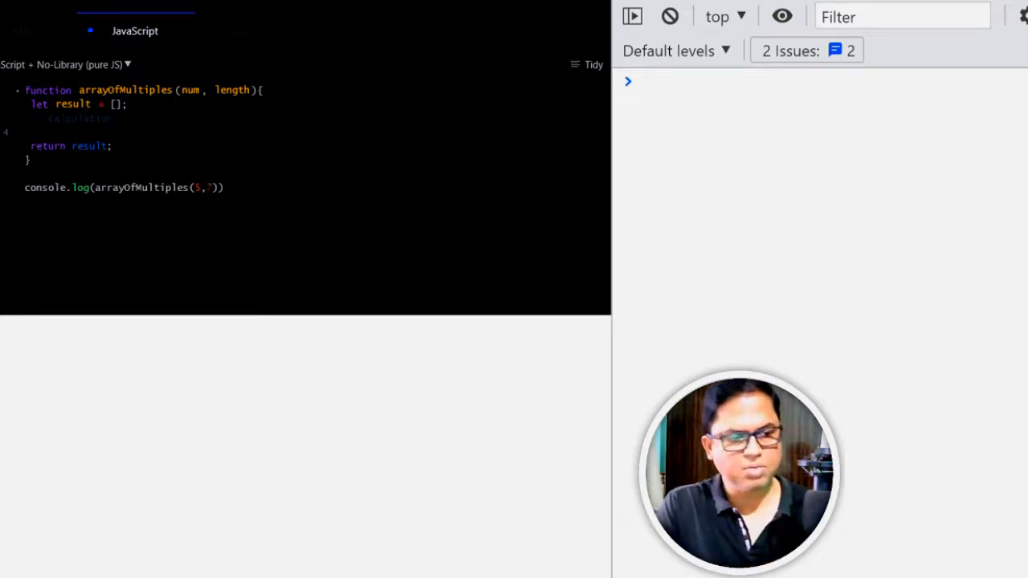
- Write a for loop header: let i = 1; i <= length; i++
{"action": "type", "text": "fr"}
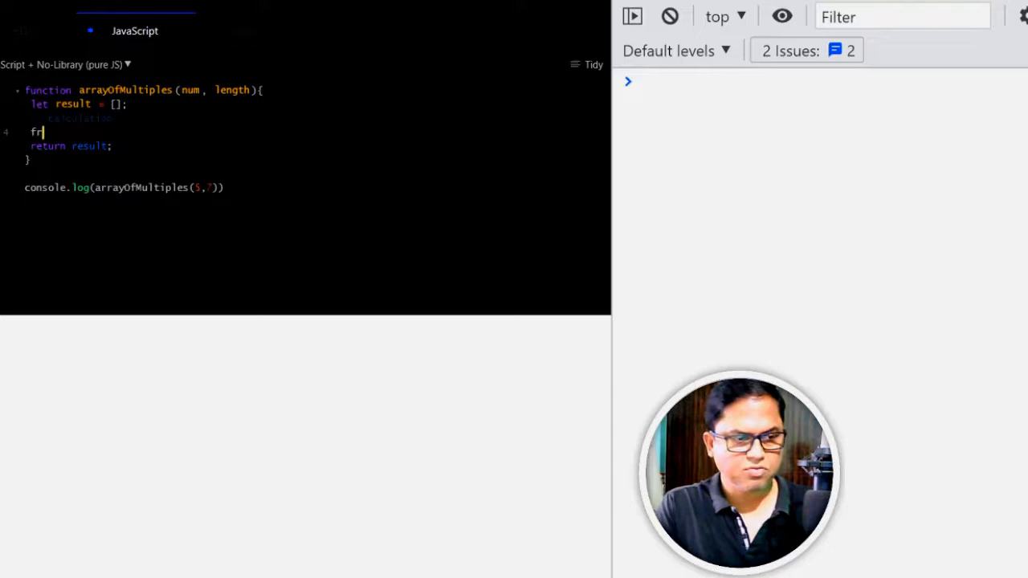
{"action": "type", "text": "or("}
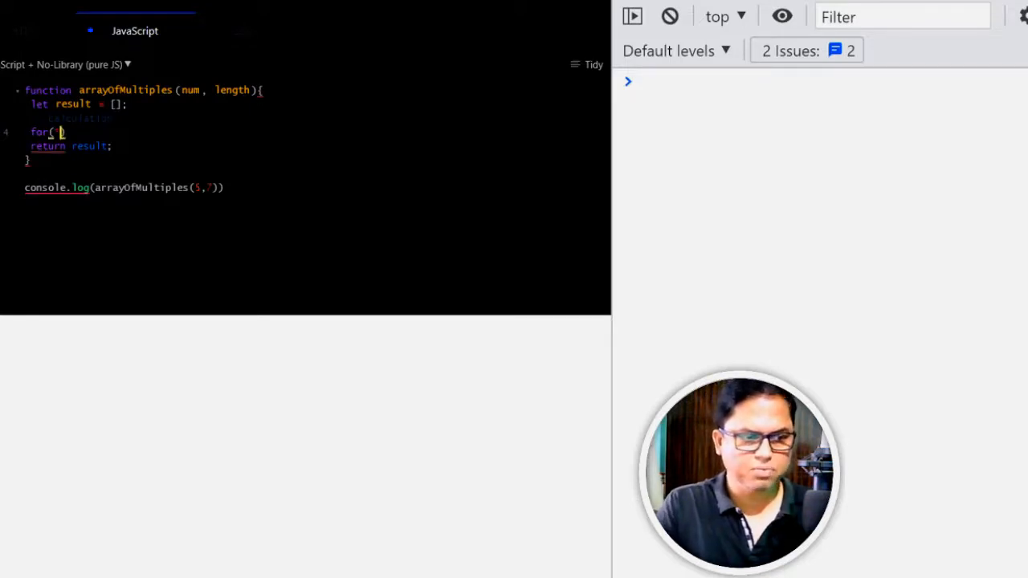
{"action": "type", "text": "let i"}
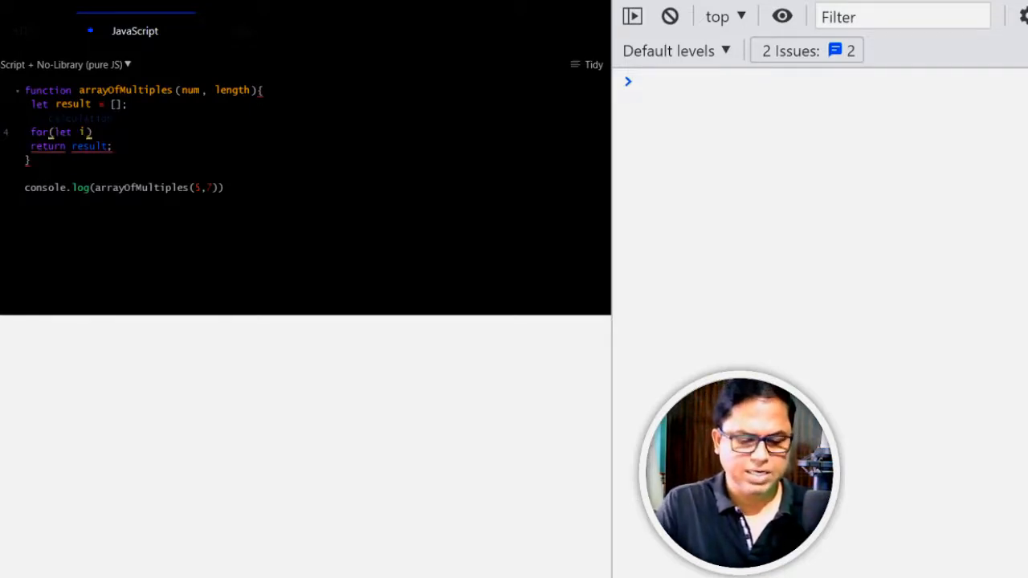
{"action": "type", "text": "=1;"}
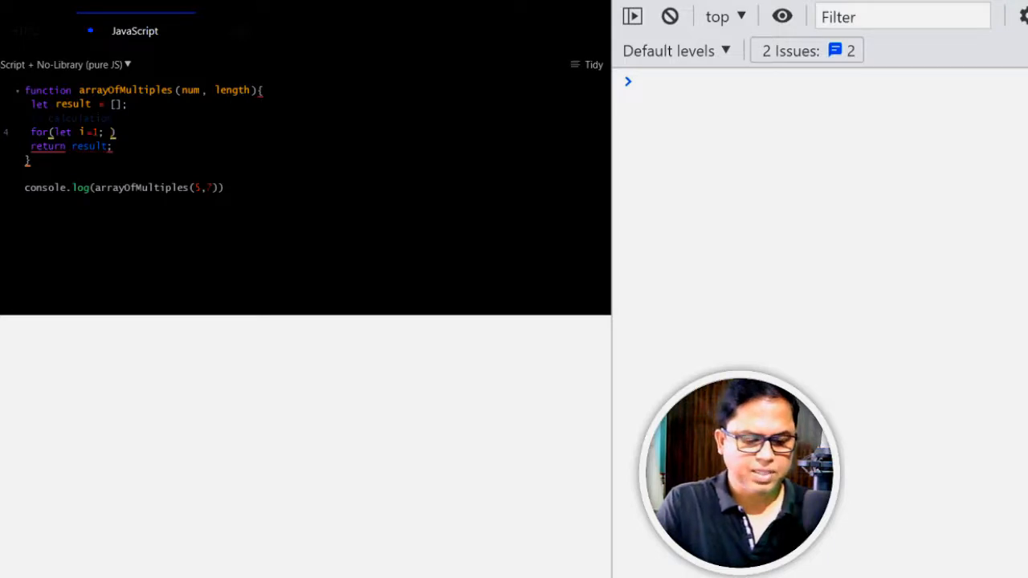
{"action": "type", "text": "i<= length"}
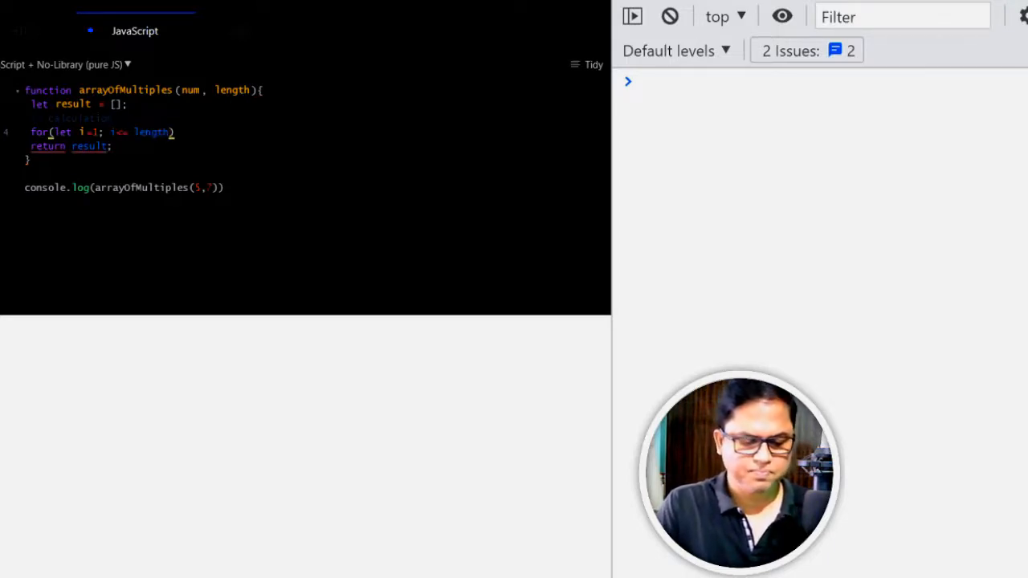
{"action": "type", "text": "; i++)"}
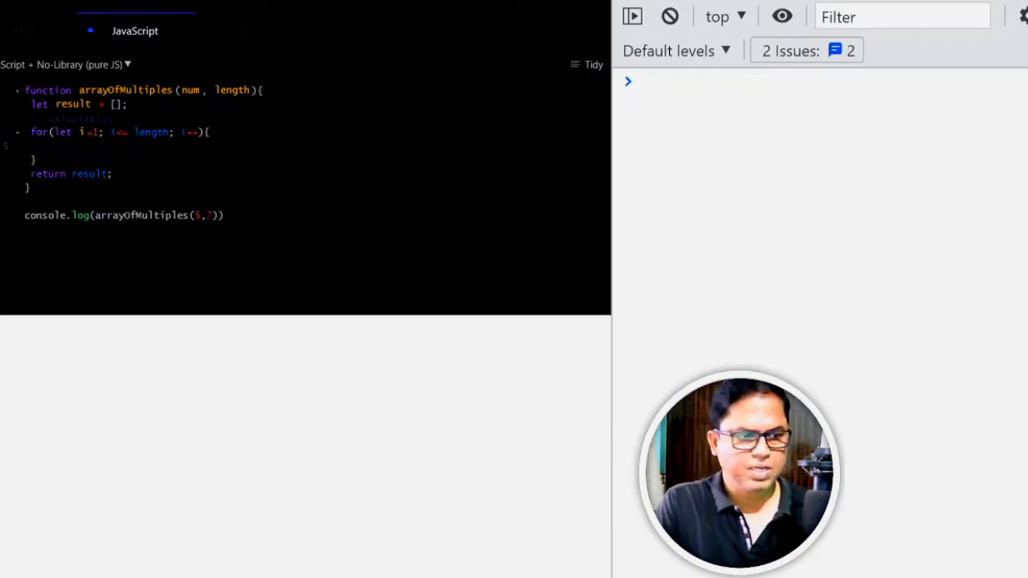
- Push num*i into result inside the loop and run, logging [5, 10, … 35]
{"action": "type", "text": "result"}
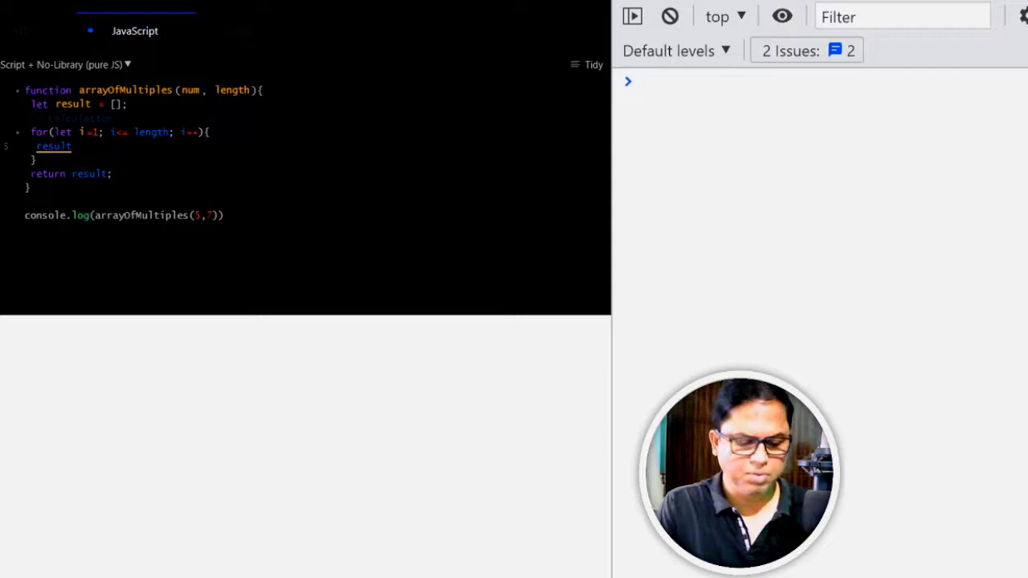
{"action": "type", "text": ".push()"}
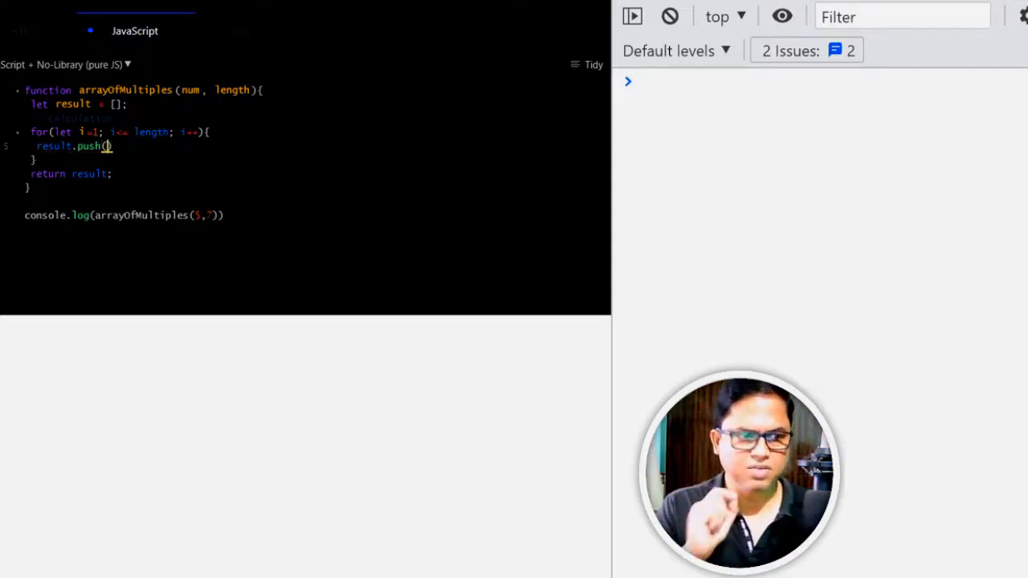
{"action": "type", "text": "re"}
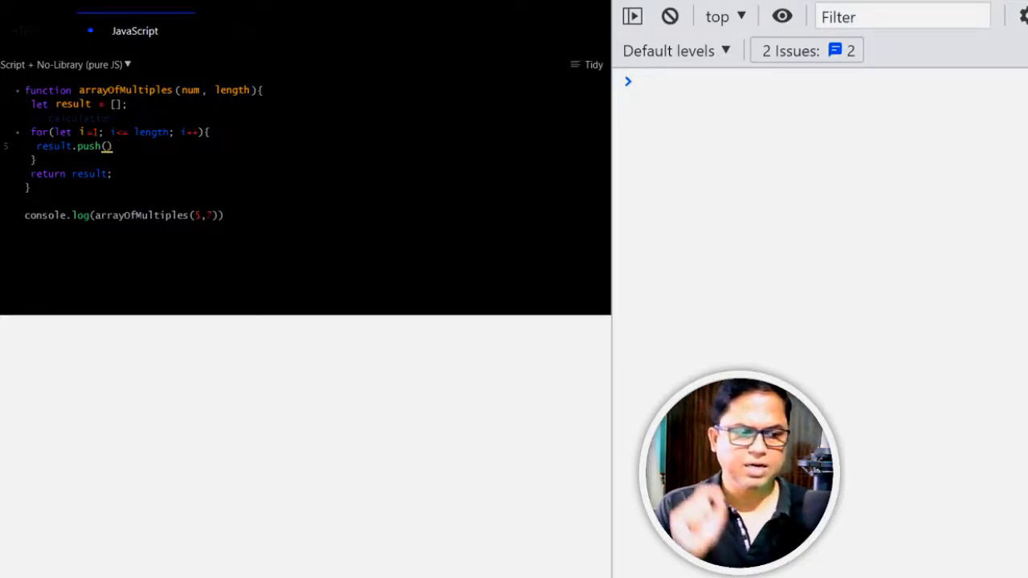
{"action": "type", "text": "num*i"}
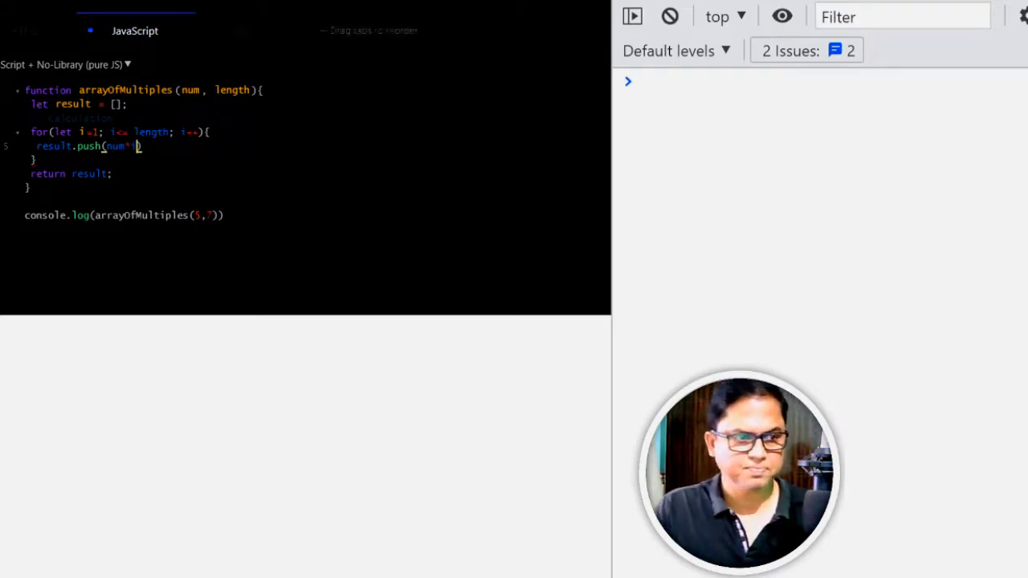
{"action": "key", "text": "Enter"}
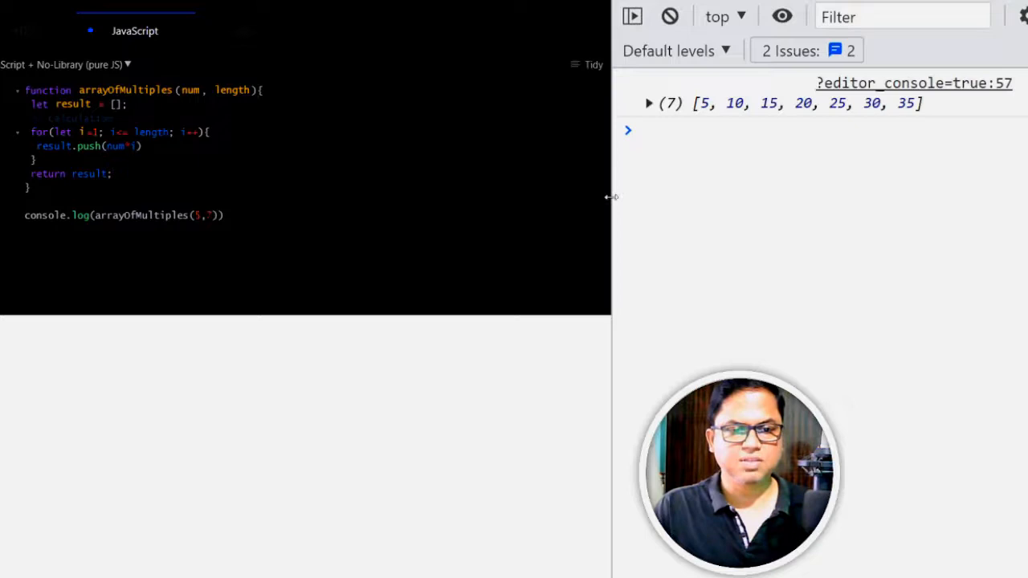
{"action": "mouse_move", "coordinate": [790, 115]}
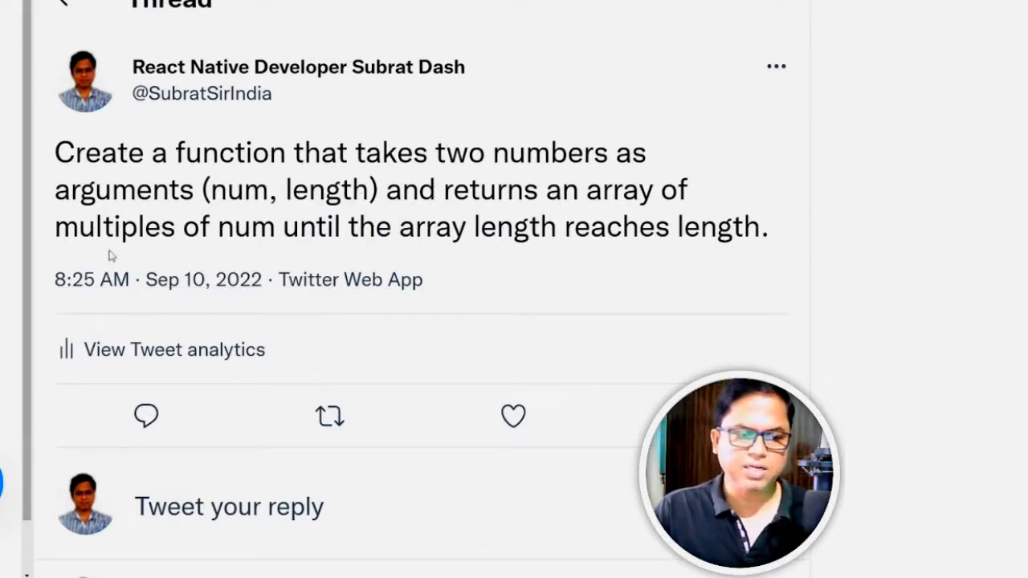
- Highlight the word num in the challenge tweet on Twitter
{"action": "double_click", "coordinate": [233, 226]}
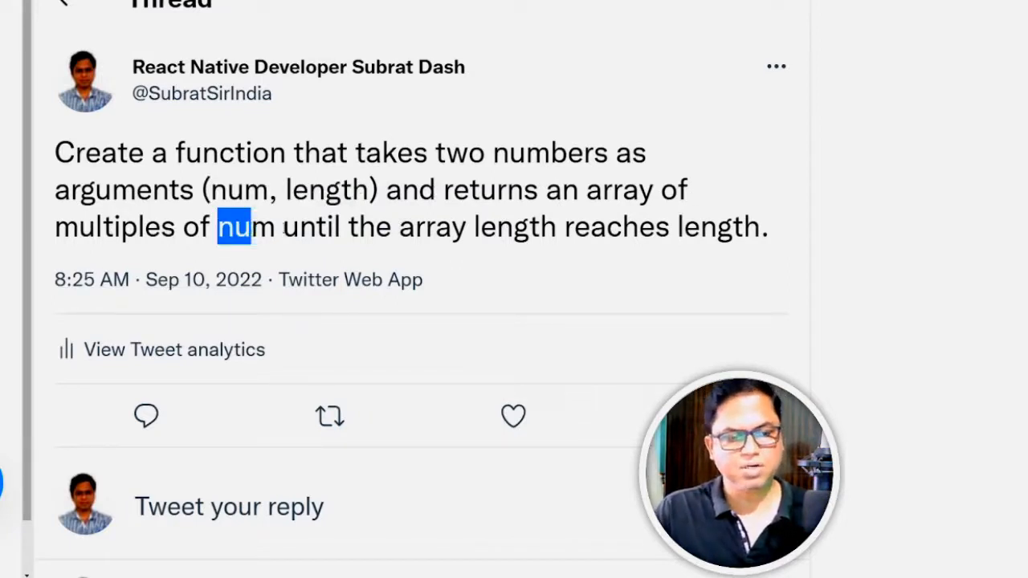
{"action": "left_click", "coordinate": [672, 227]}
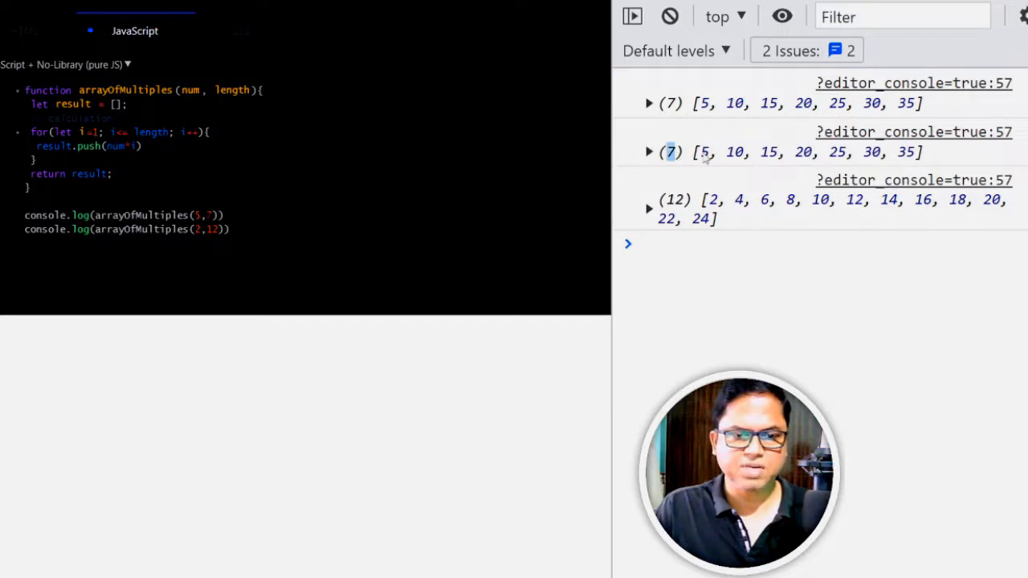
{"action": "mouse_move", "coordinate": [728, 191]}
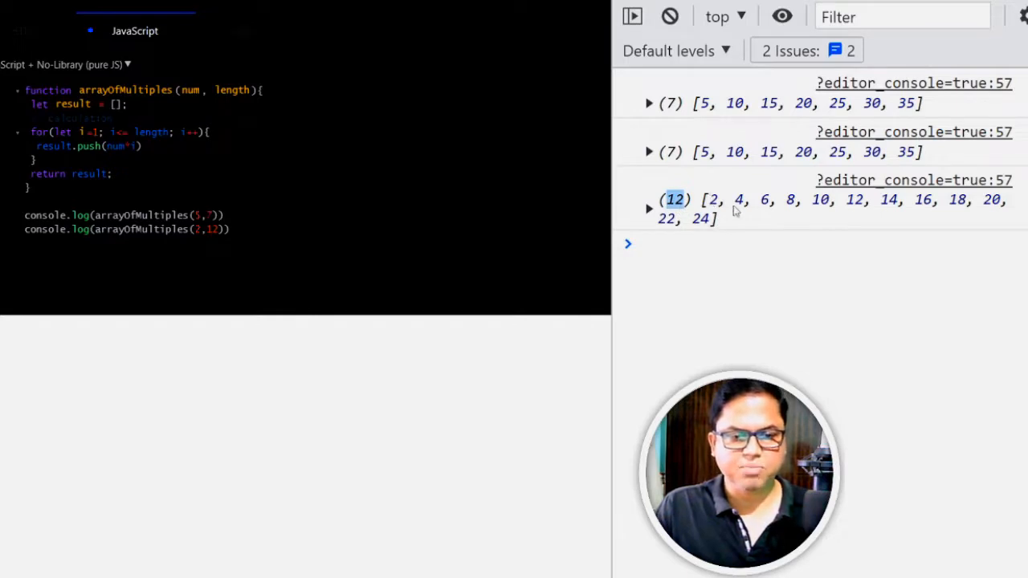
{"action": "mouse_move", "coordinate": [771, 221]}
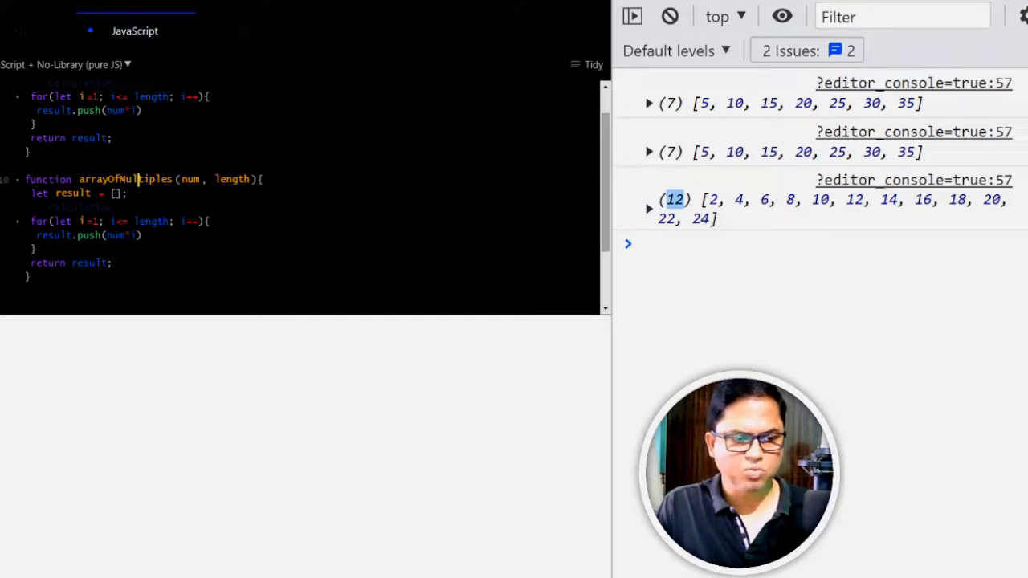
- Rename the copy arrayOfMultiples1 and make it return Array.from({length}, () => {})
{"action": "type", "text": "1"}
{"action": "left_click", "coordinate": [77, 194]}
{"action": "type", "text": "return"}
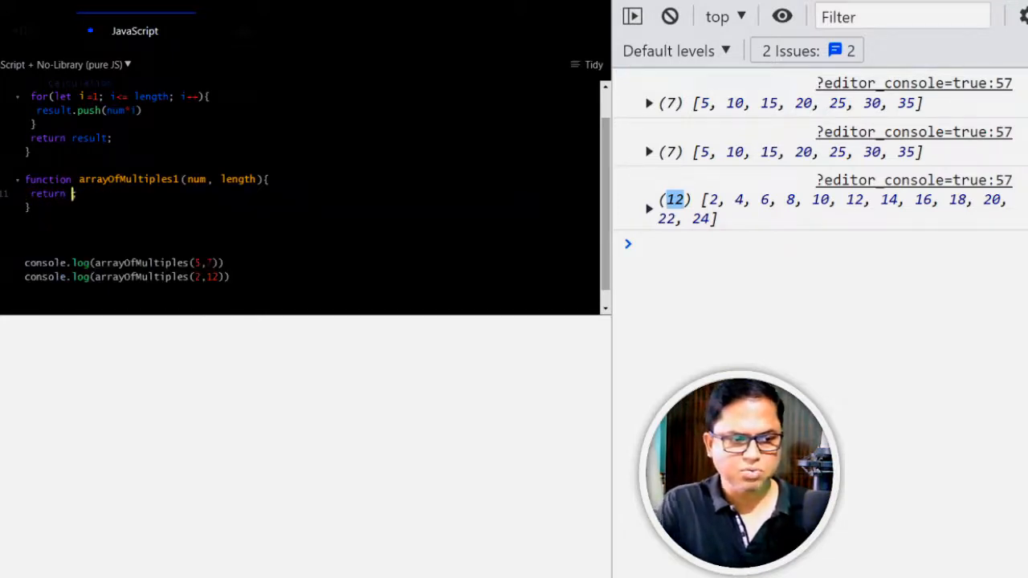
{"action": "type", "text": "Array.from({"}
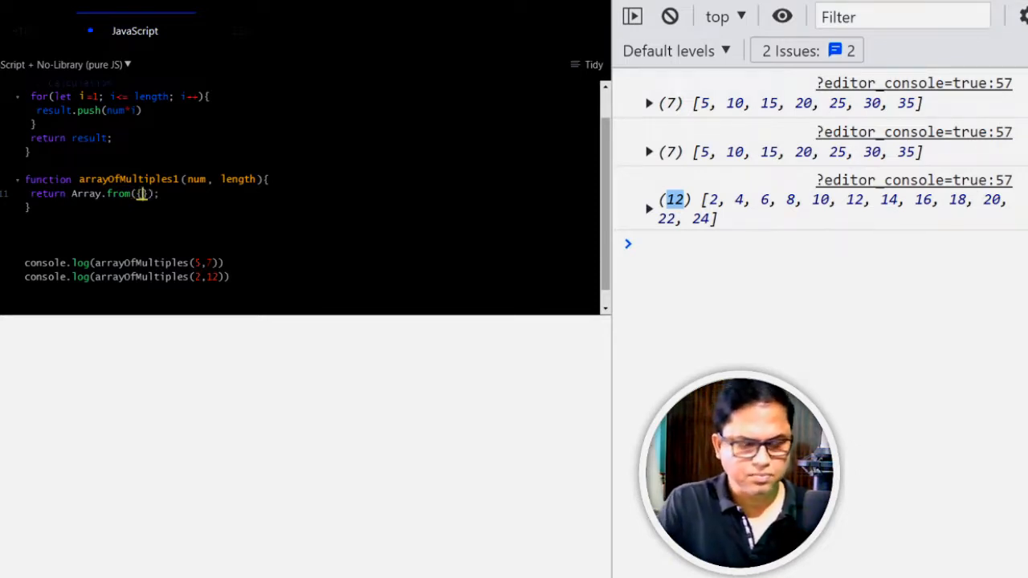
{"action": "type", "text": "{},"}
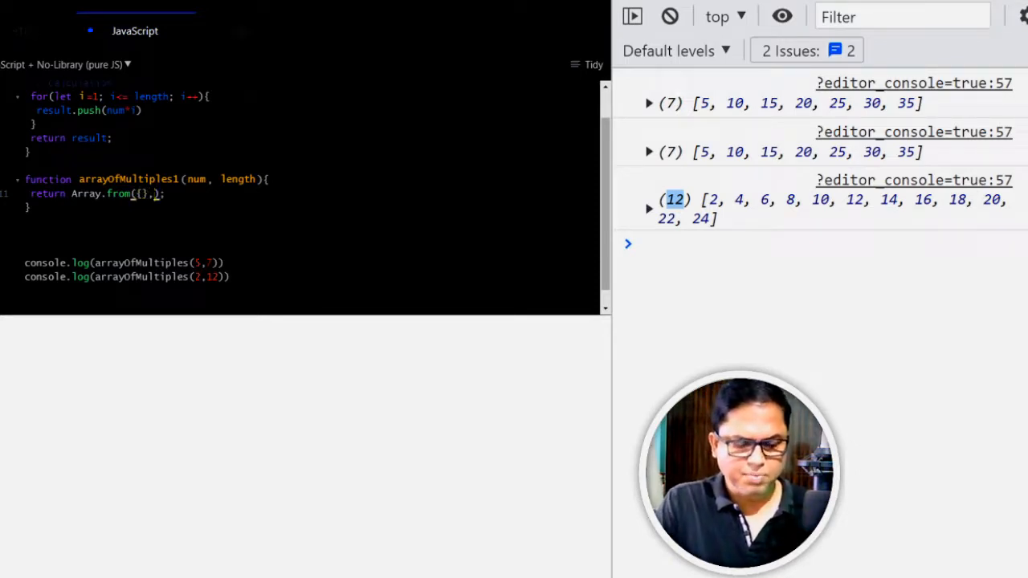
{"action": "type", "text": "() => {"}
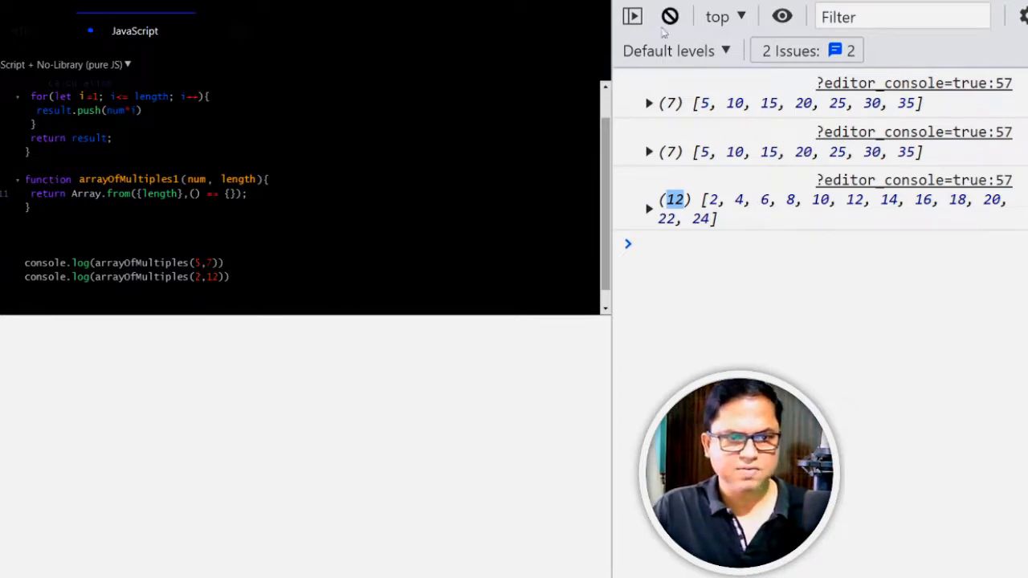
- Clear older console entries, leaving arrayOfMultiples1's arrays of 7 and 12 undefined values
{"action": "left_click", "coordinate": [669, 16]}
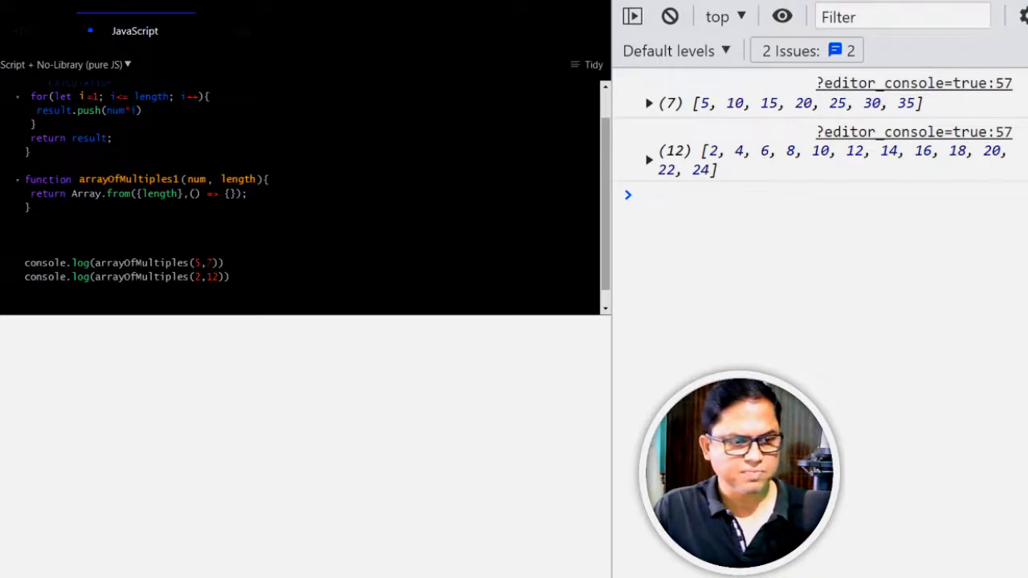
{"action": "mouse_move", "coordinate": [664, 118]}
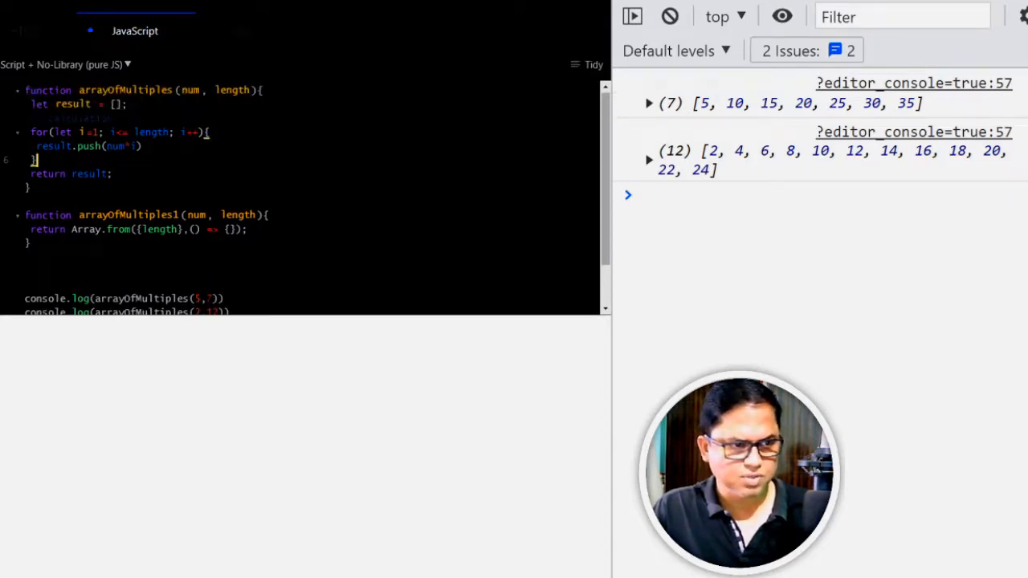
{"action": "scroll", "scroll_direction": "down", "scroll_amount": 3}
{"action": "type", "text": "1"}
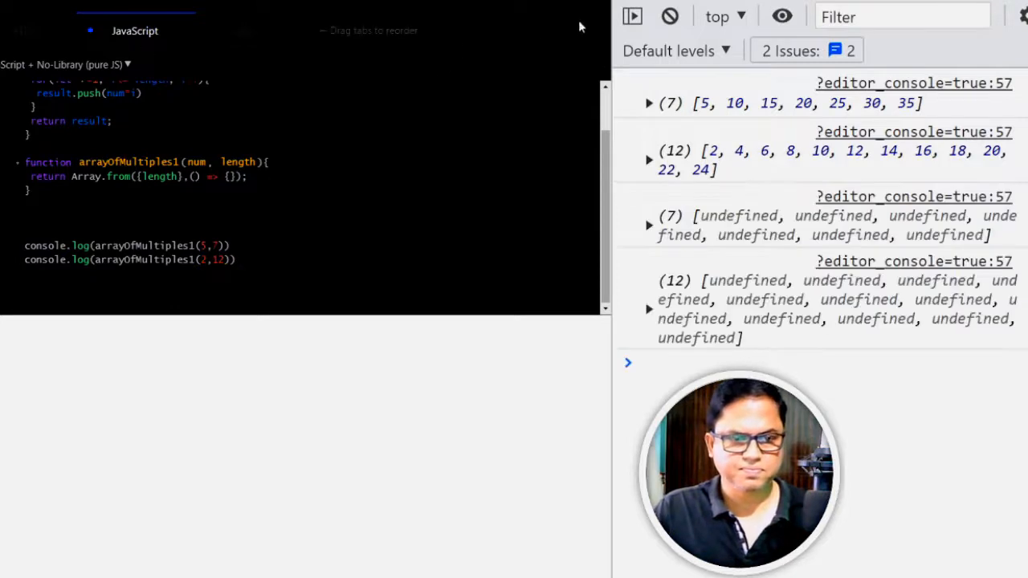
{"action": "left_click", "coordinate": [670, 16]}
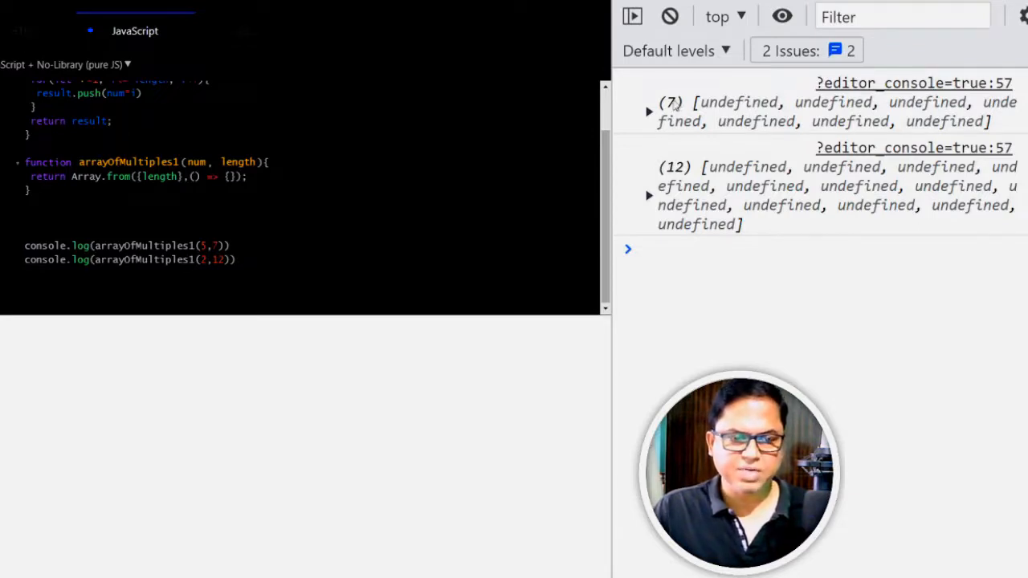
{"action": "mouse_move", "coordinate": [964, 121]}
{"action": "type", "text": "item, index"}
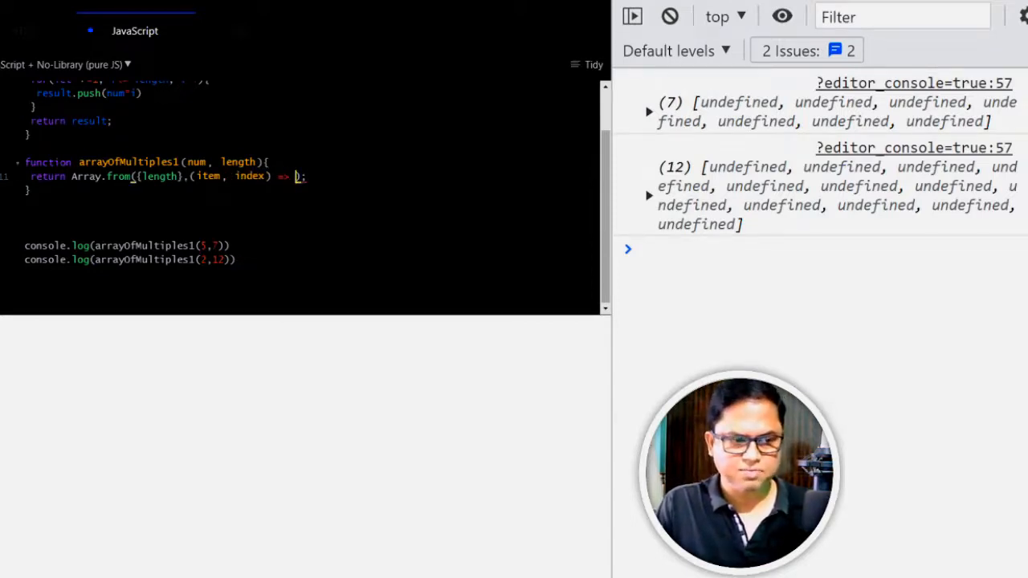
- Make the Array.from callback return num*(index+1)
{"action": "type", "text": "num*("}
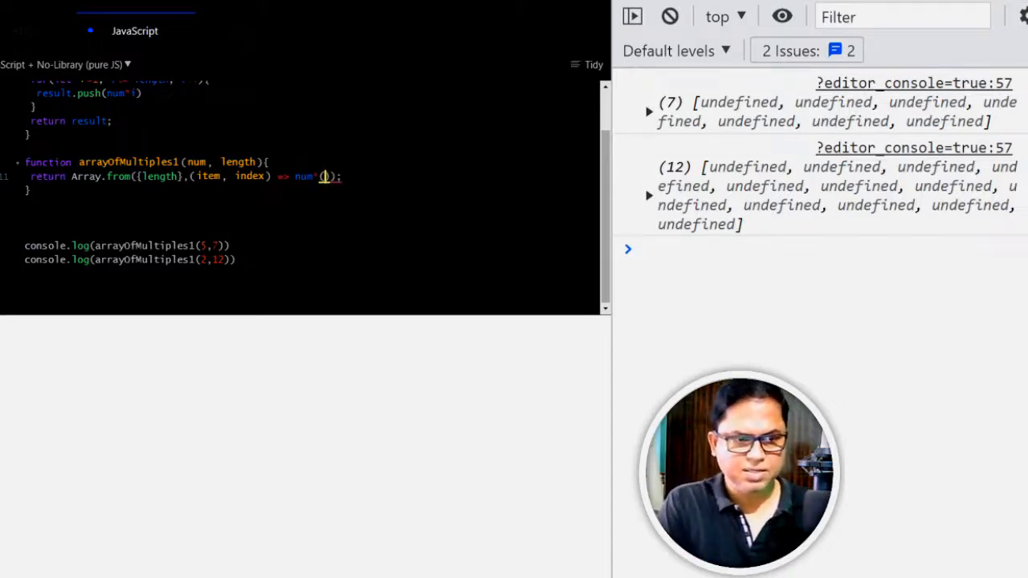
{"action": "type", "text": "(index+1"}
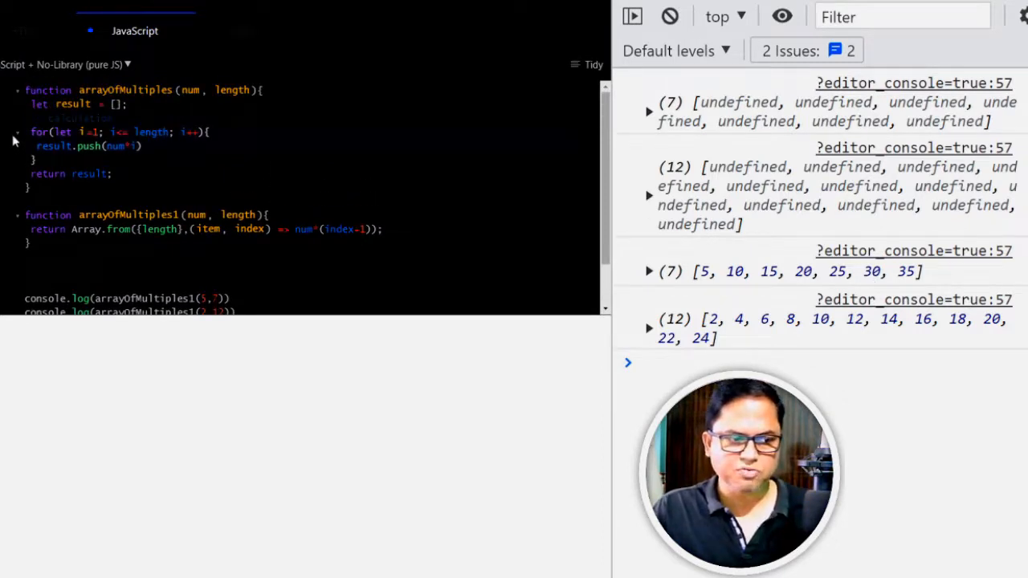
{"action": "scroll", "scroll_direction": "down", "scroll_amount": 3}
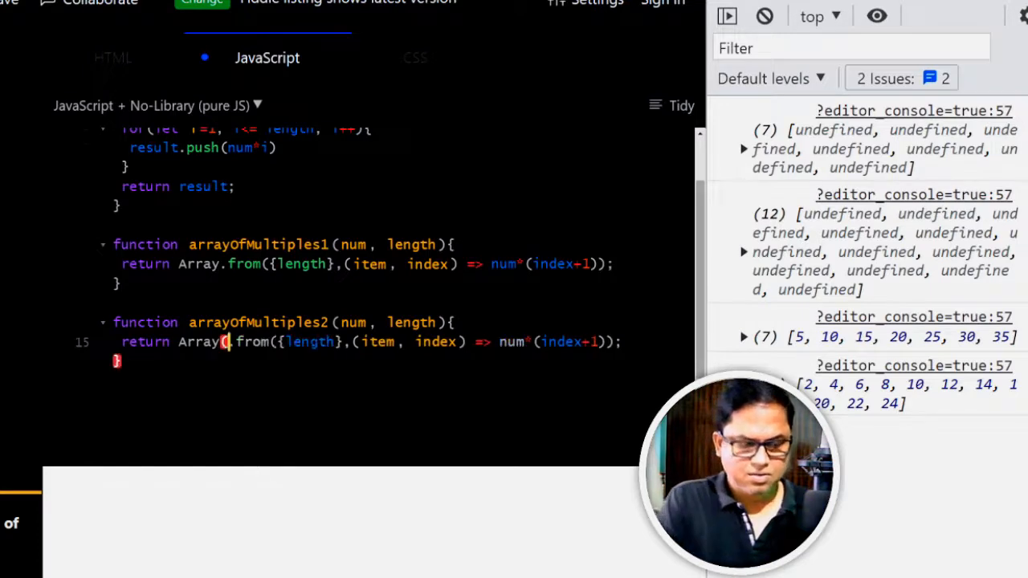
- Change arrayOfMultiples2's return to [...Array(length)].map and run the fiddle
{"action": "type", "text": "length)"}
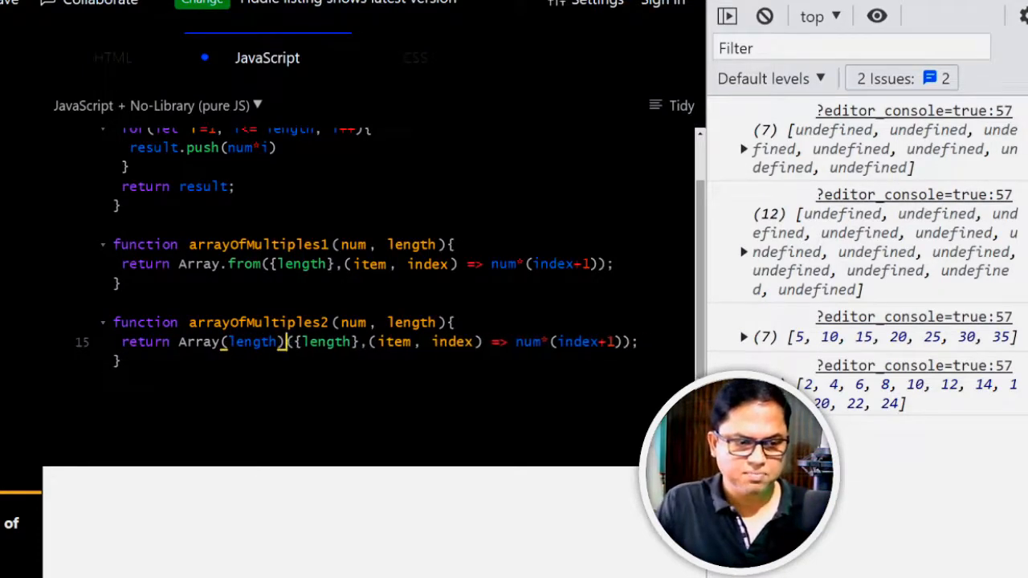
{"action": "type", "text": "."}
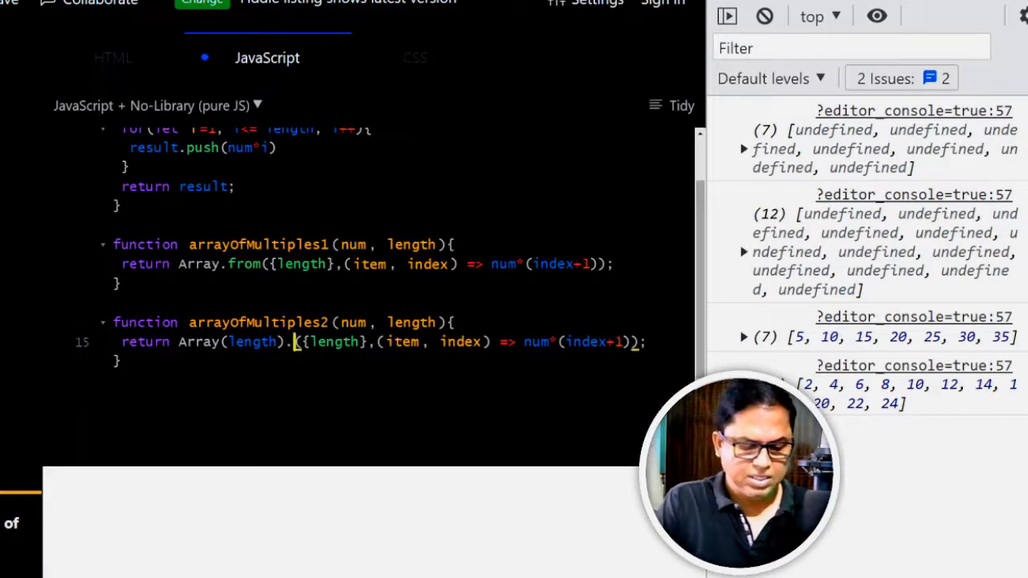
{"action": "type", "text": "map"}
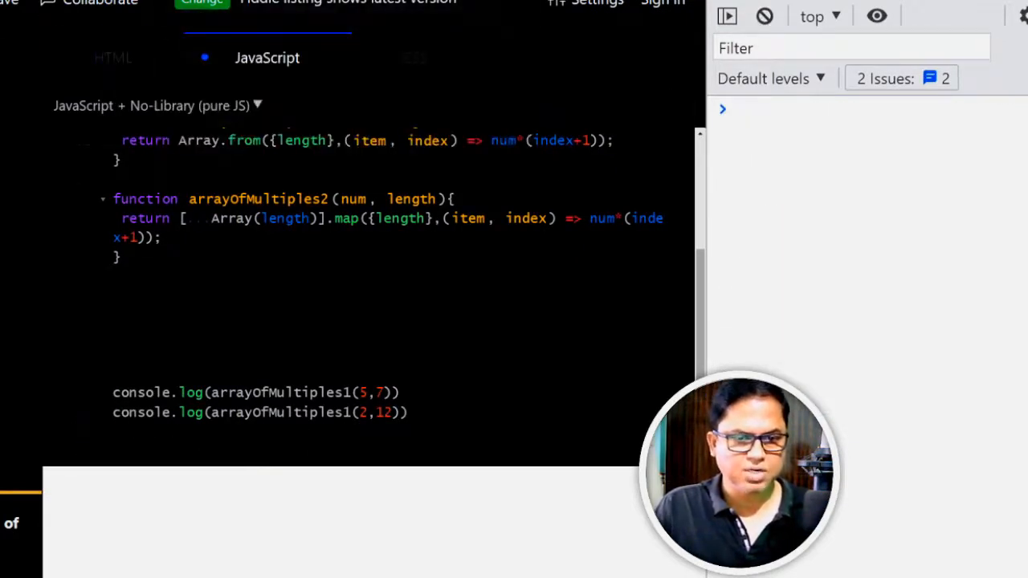
{"action": "left_click", "coordinate": [203, 8]}
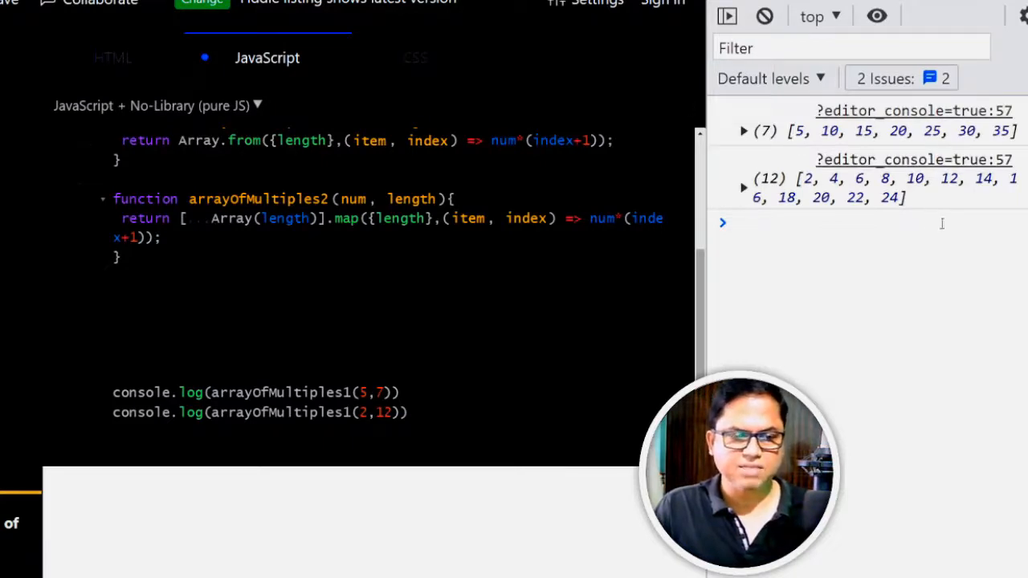